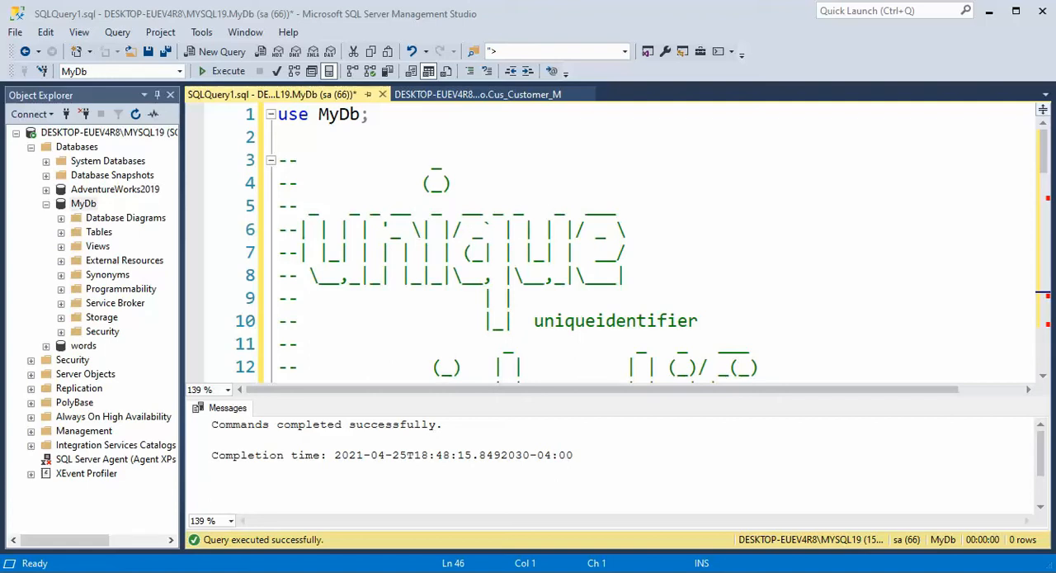
mouse_move(664, 333)
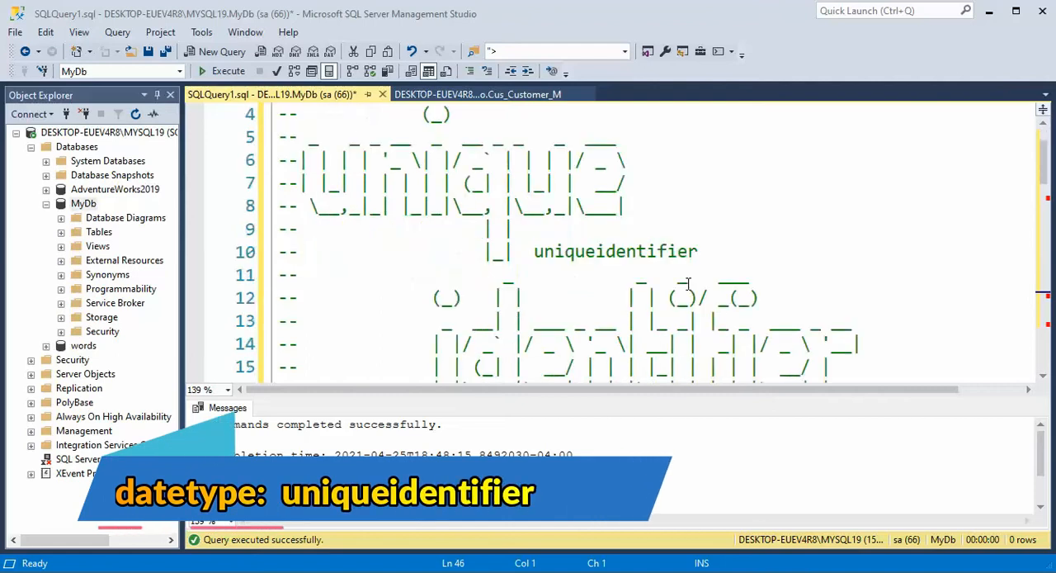
Run the create table statement for Cus_Customer_M with a uniqueidentifier id primary key and customer_name
double_click(614, 251)
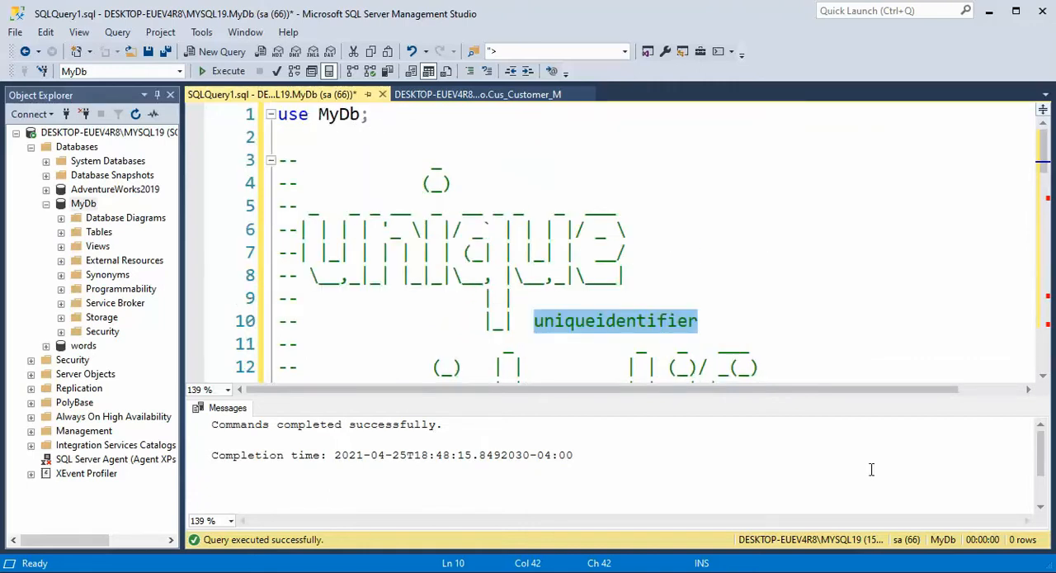
mouse_move(447, 151)
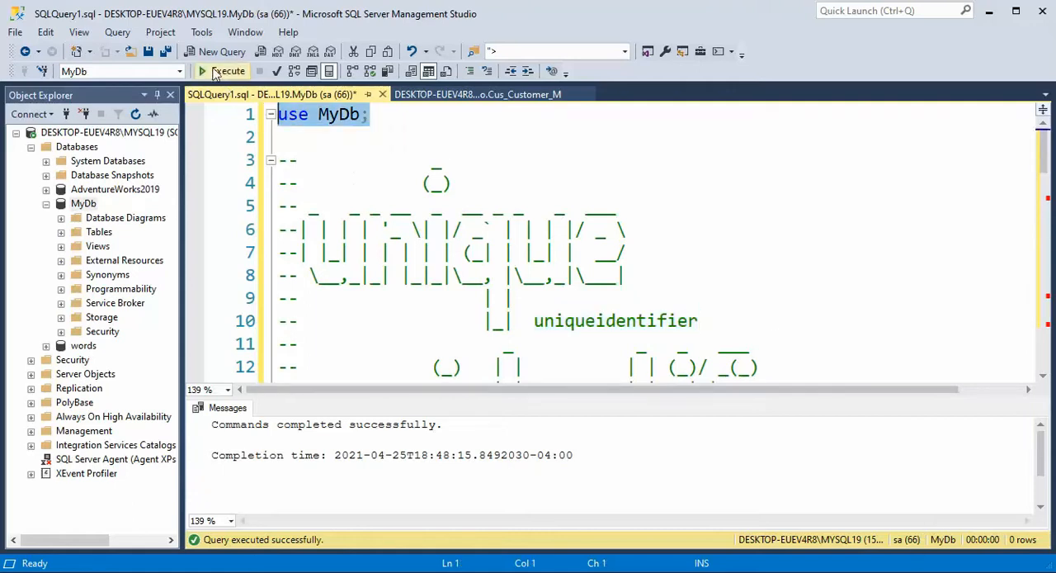
scroll("down", 3)
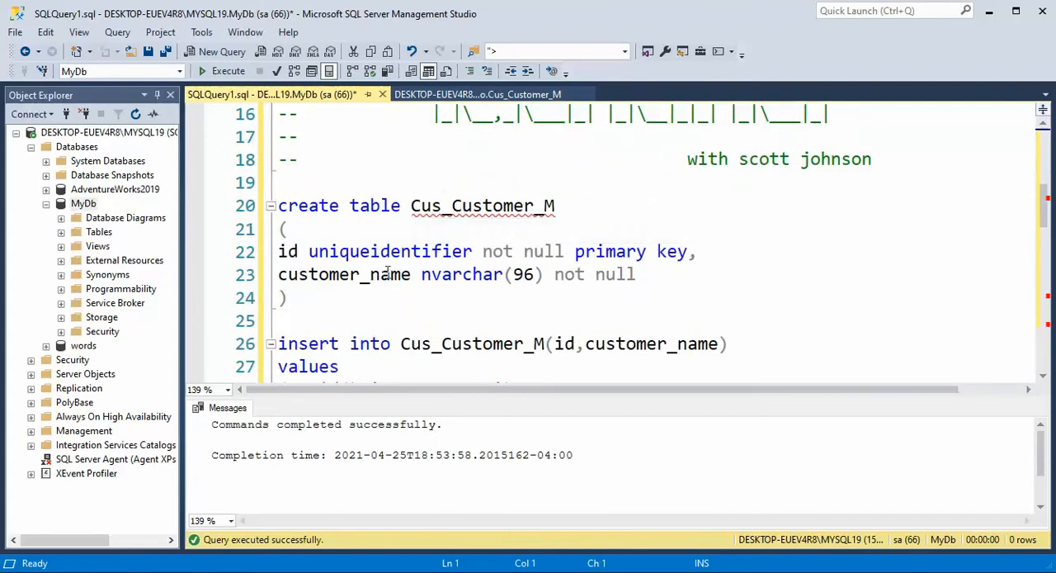
double_click(390, 250)
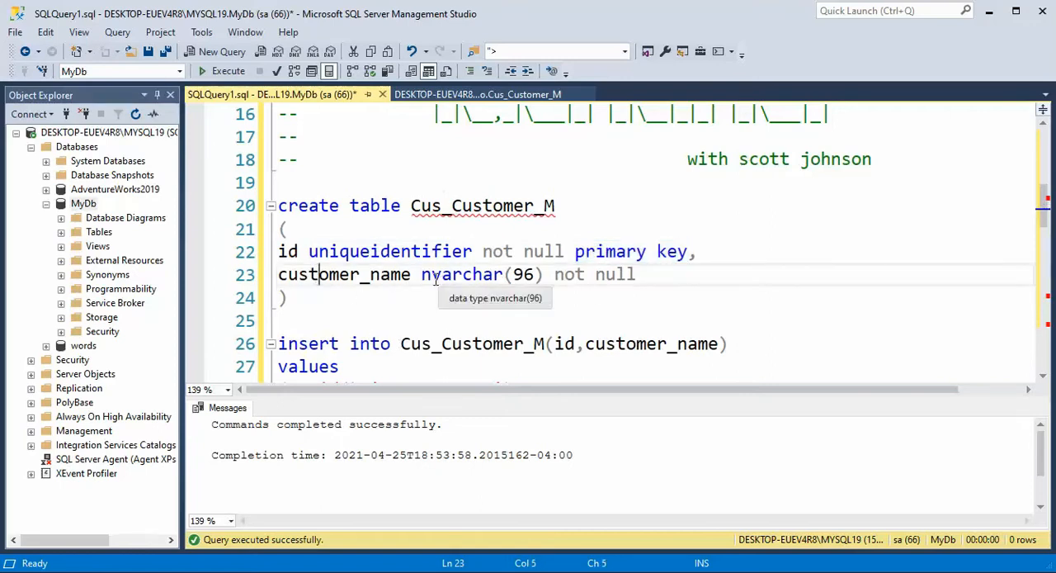
mouse_move(297, 297)
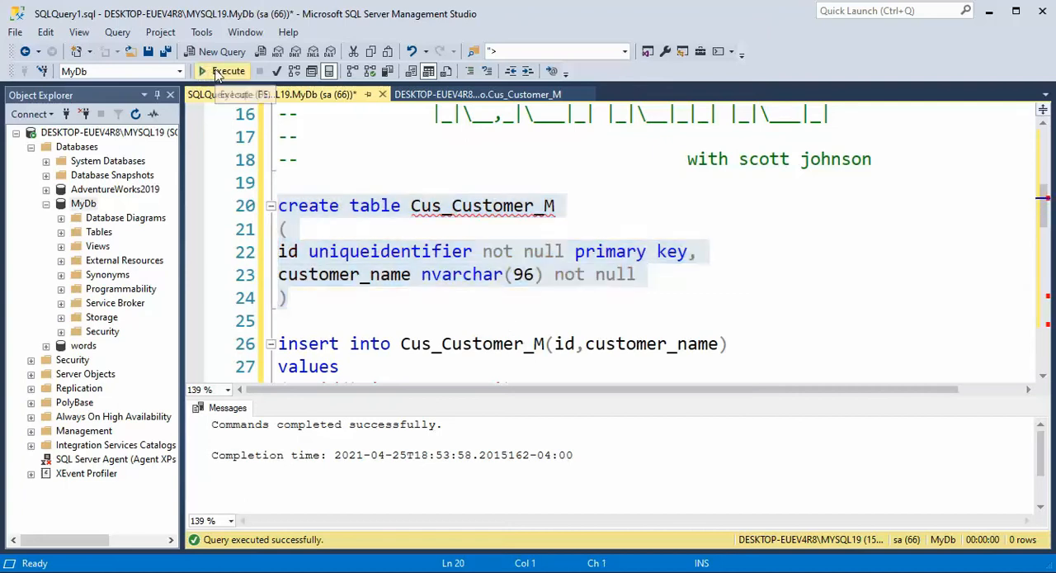
left_click(228, 69)
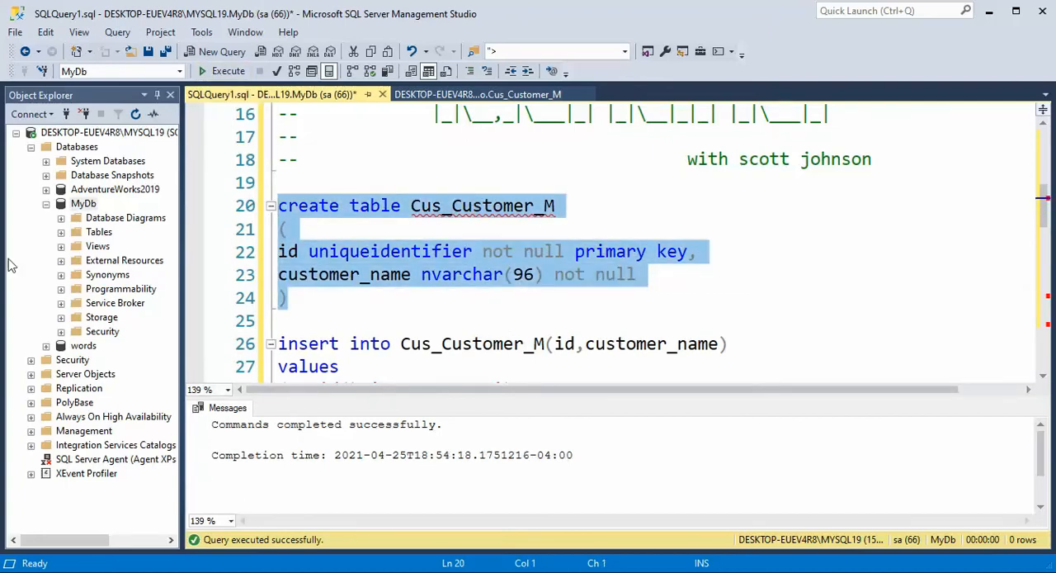
right_click(82, 203)
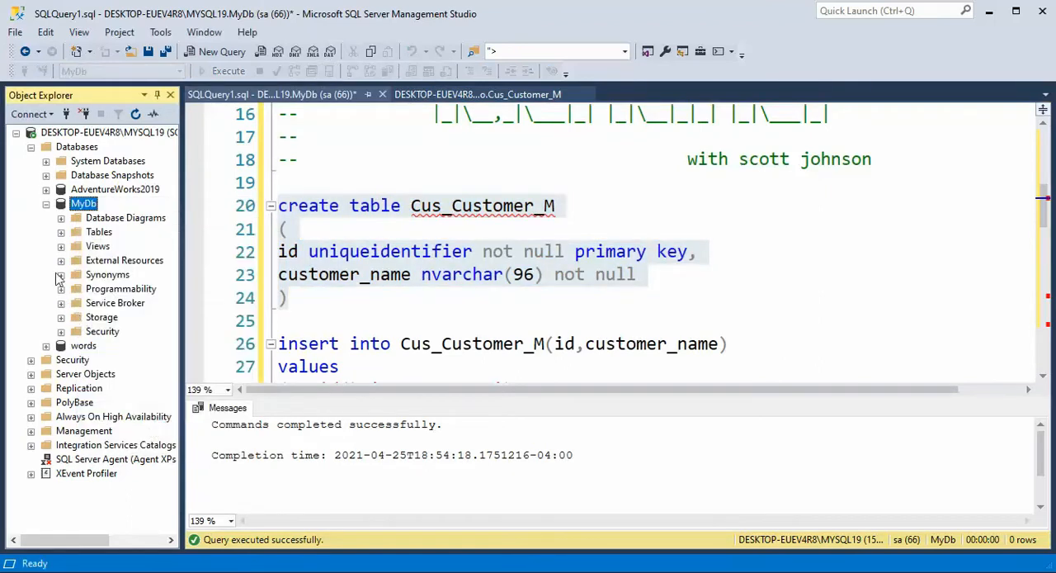
Refresh MyDb so Cus_Customer_M shows under Tables, then add a blank line above the insert
left_click(61, 231)
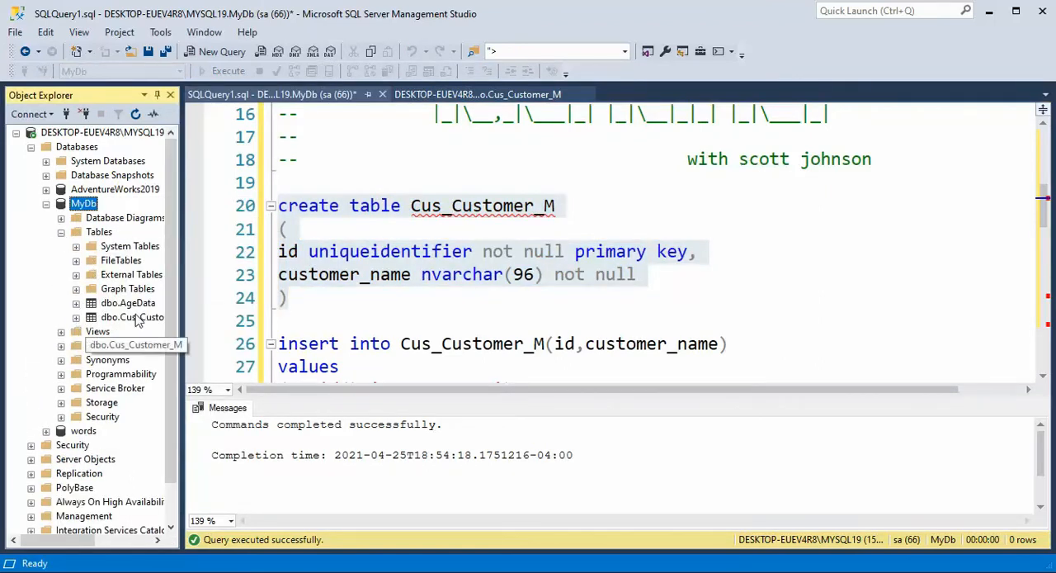
scroll("down", 3)
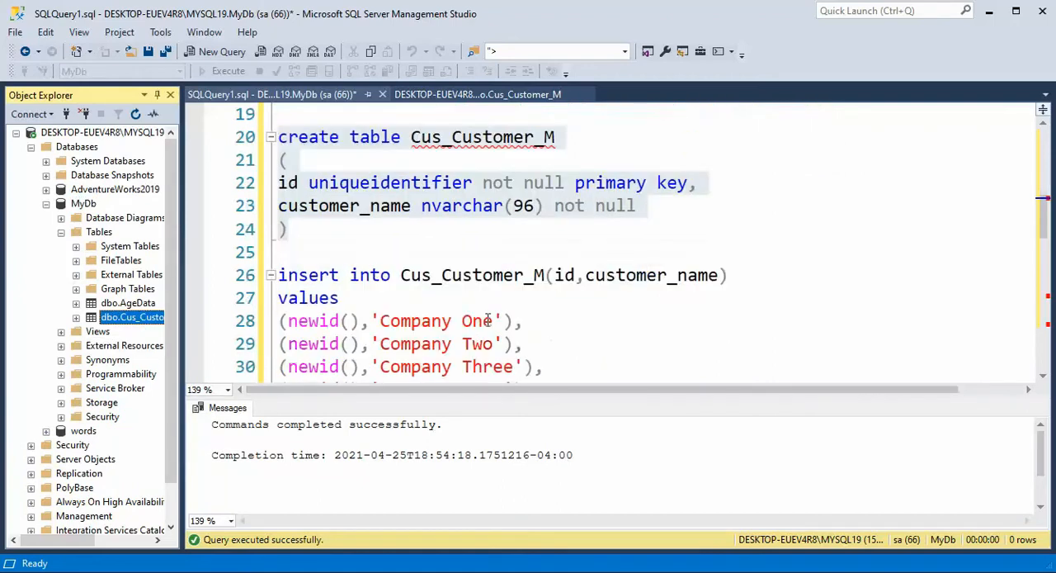
scroll("down", 3)
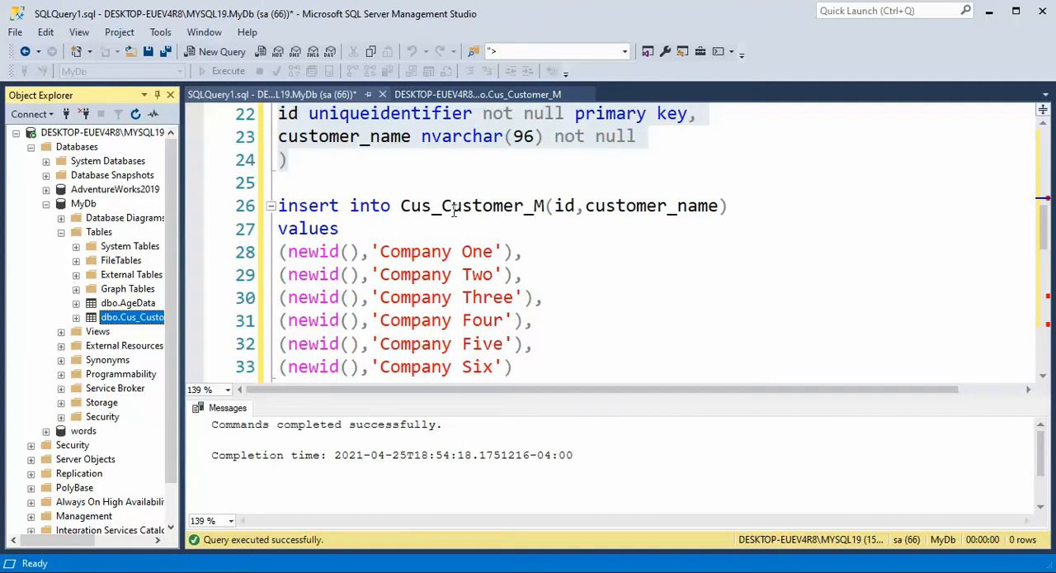
left_click(376, 112)
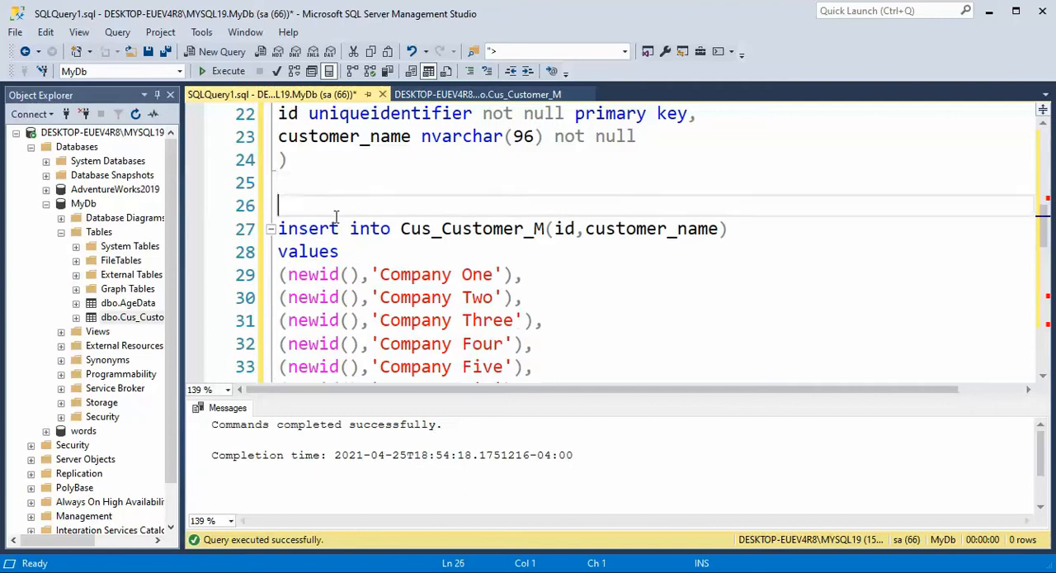
Write and run select newid() so one generated GUID appears in the results grid
type("selc")
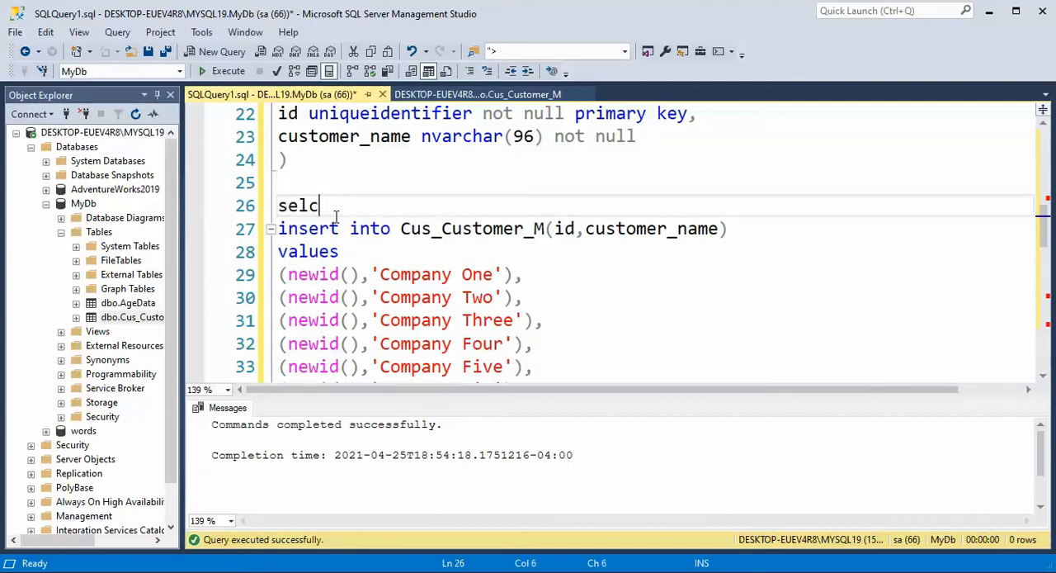
type("ect newid();")
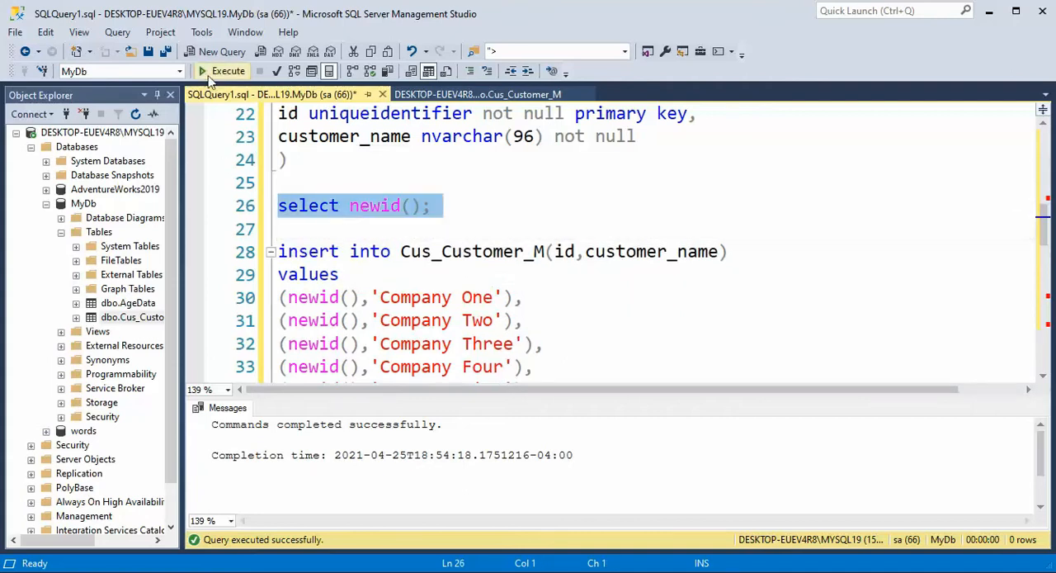
left_click(223, 69)
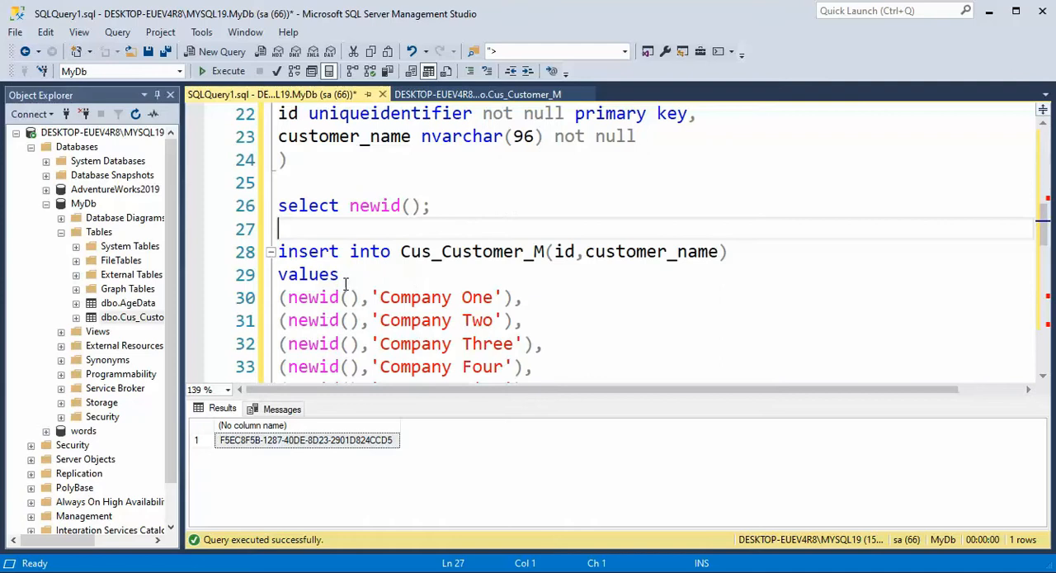
scroll("down", 3)
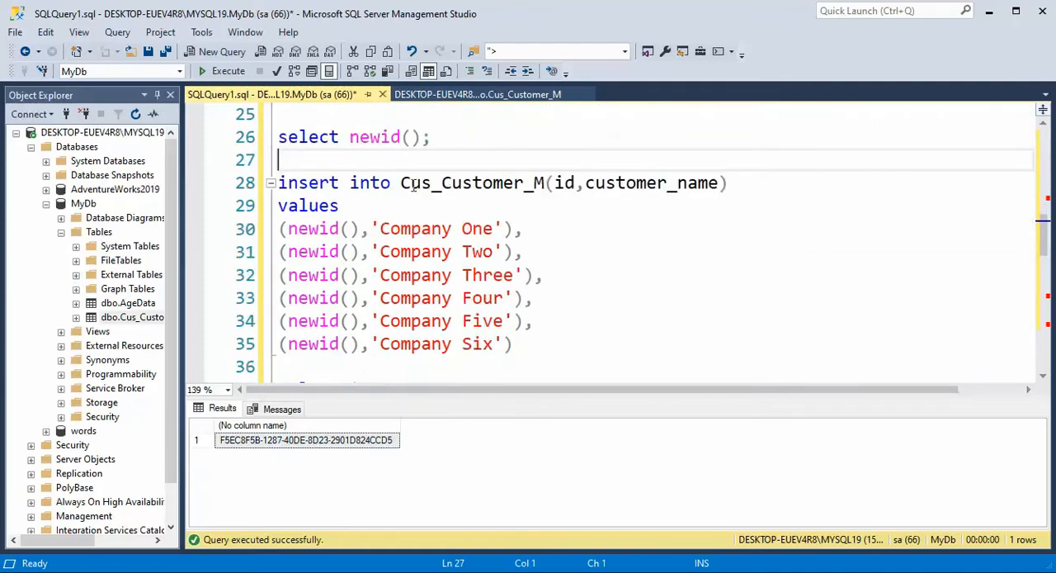
mouse_move(479, 181)
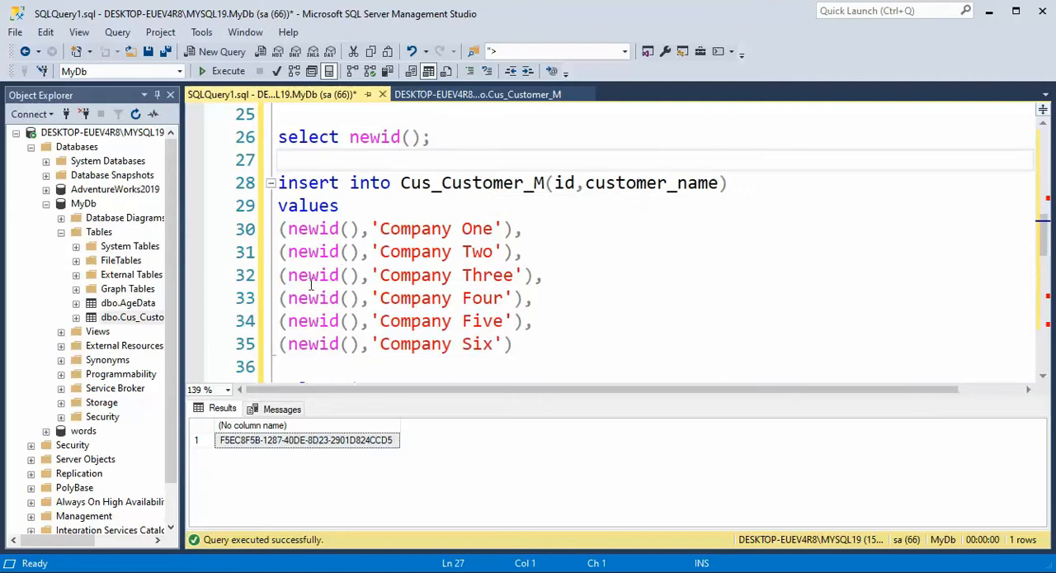
mouse_move(533, 352)
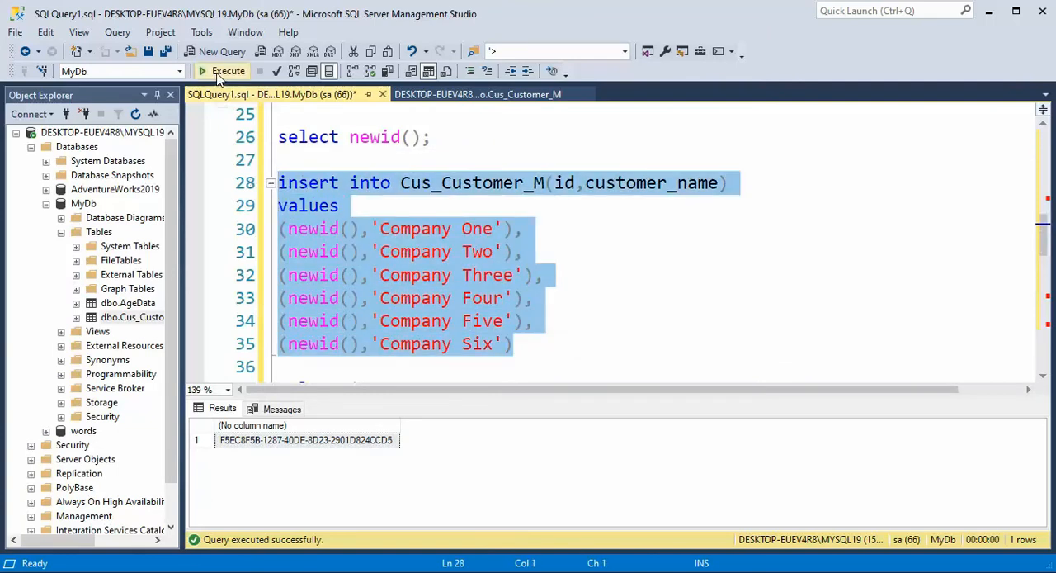
Run the insert of the six companies into Cus_Customer_M
left_click(221, 69)
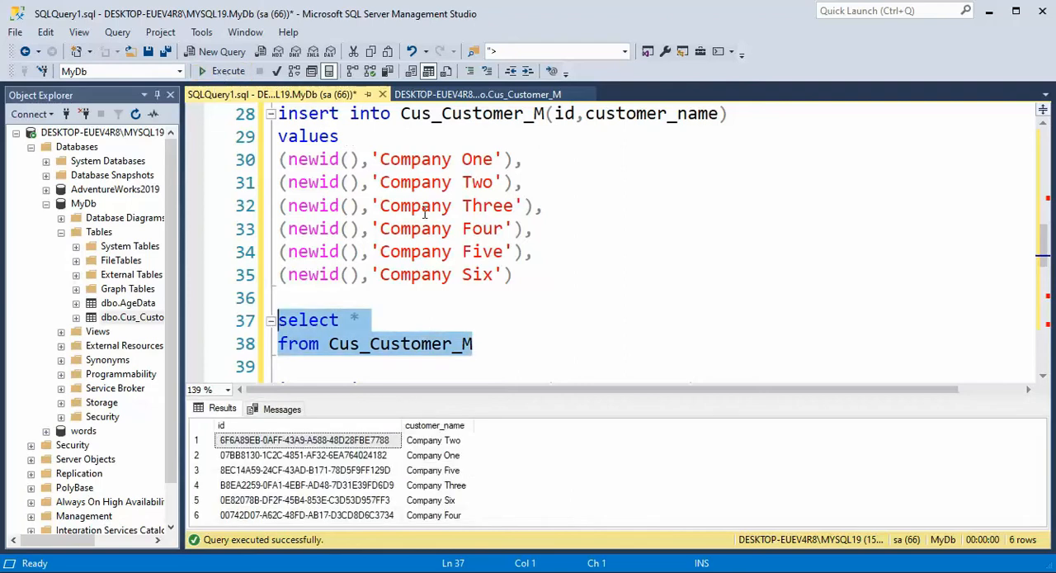
mouse_move(500, 302)
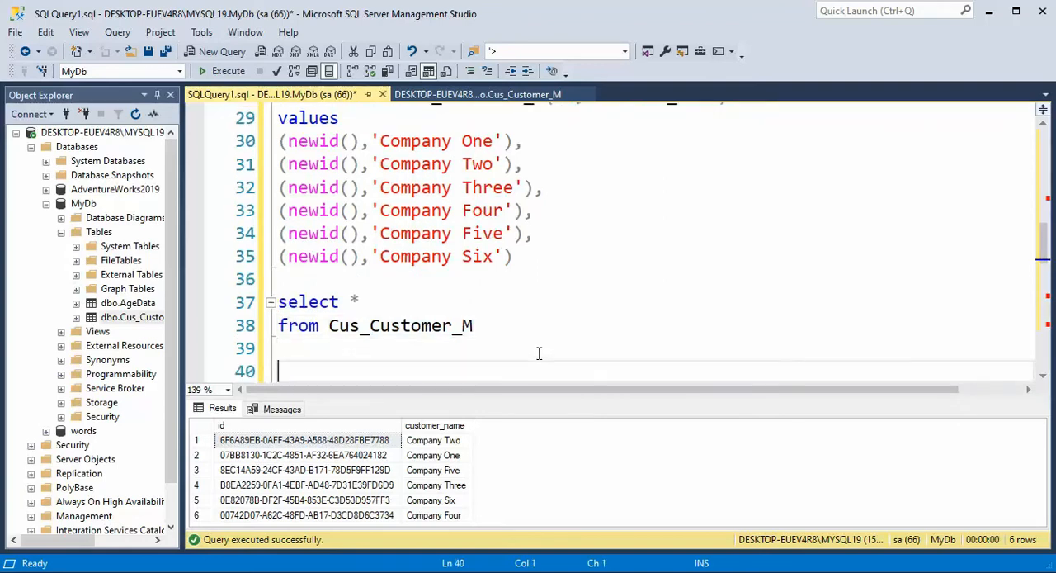
type("https:")
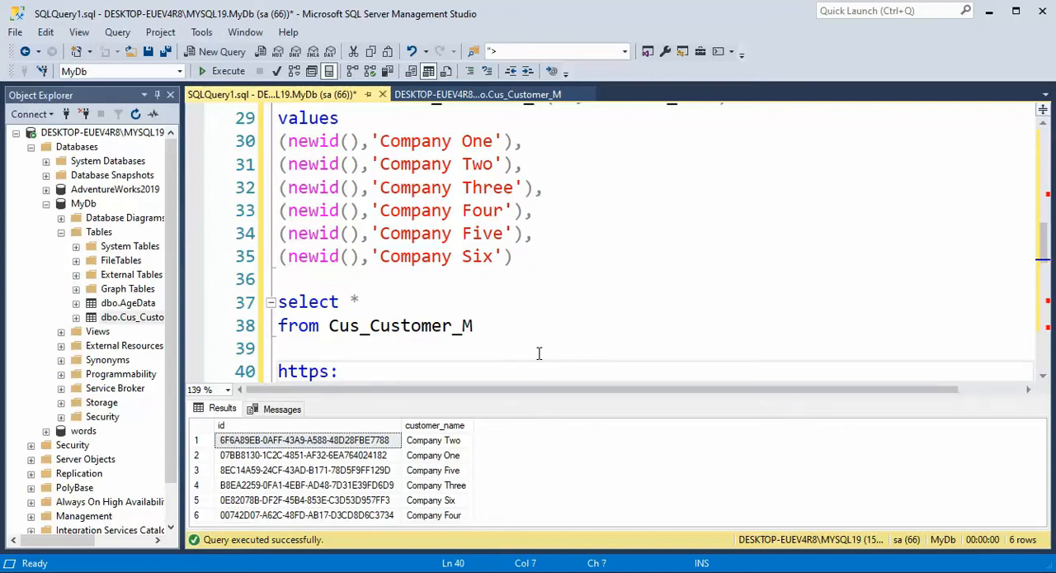
type("//www.")
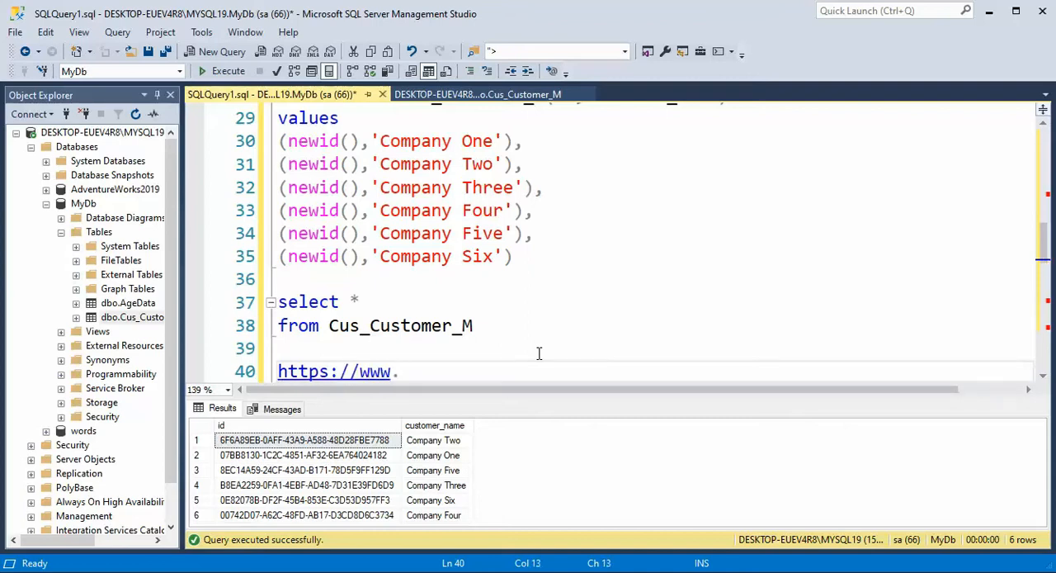
type(".someurl.com")
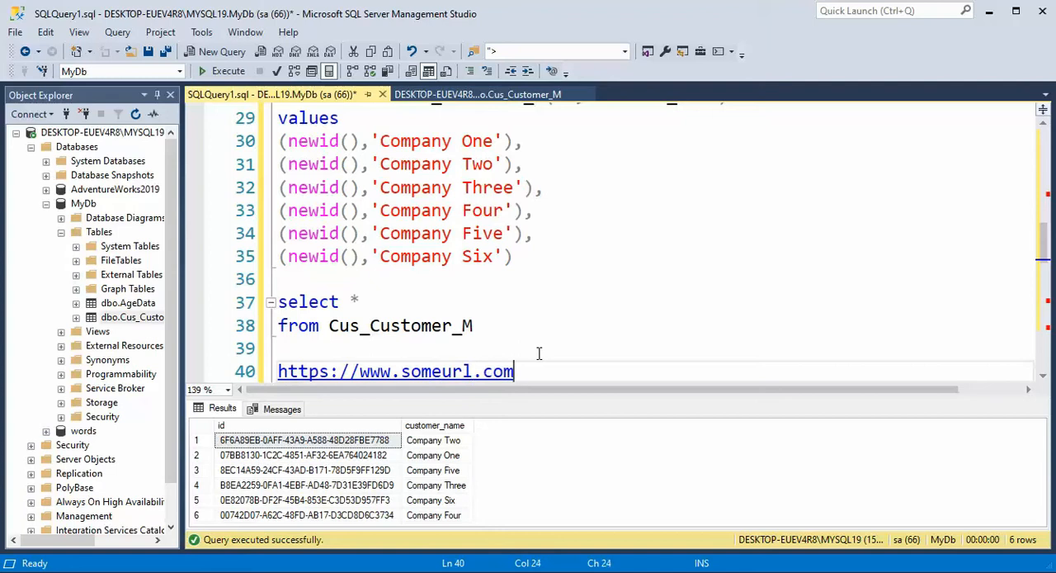
type("/id=")
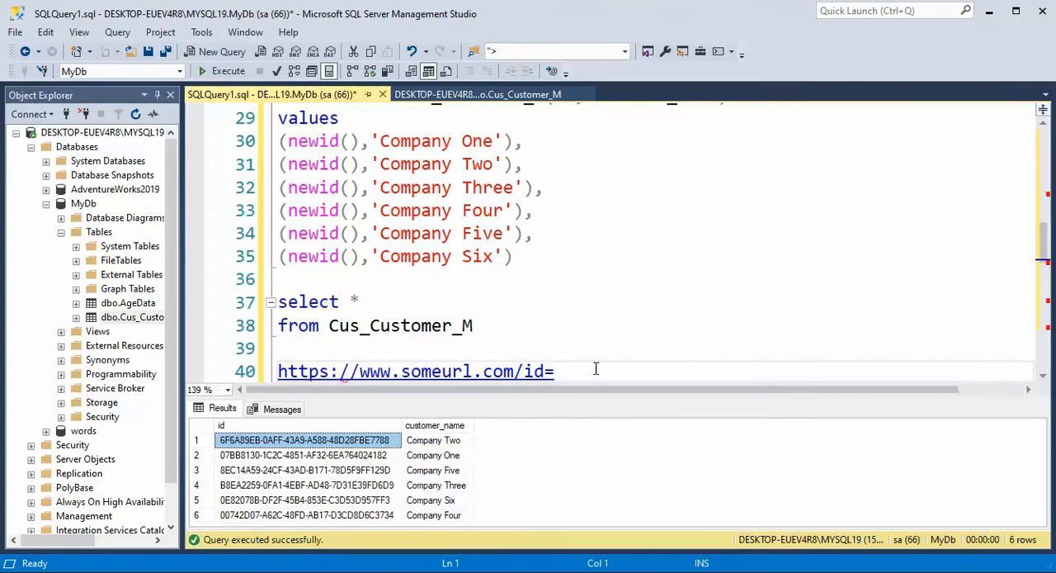
type("6F6A89EB-0AFF-43A9-A588-48D28FBE7788")
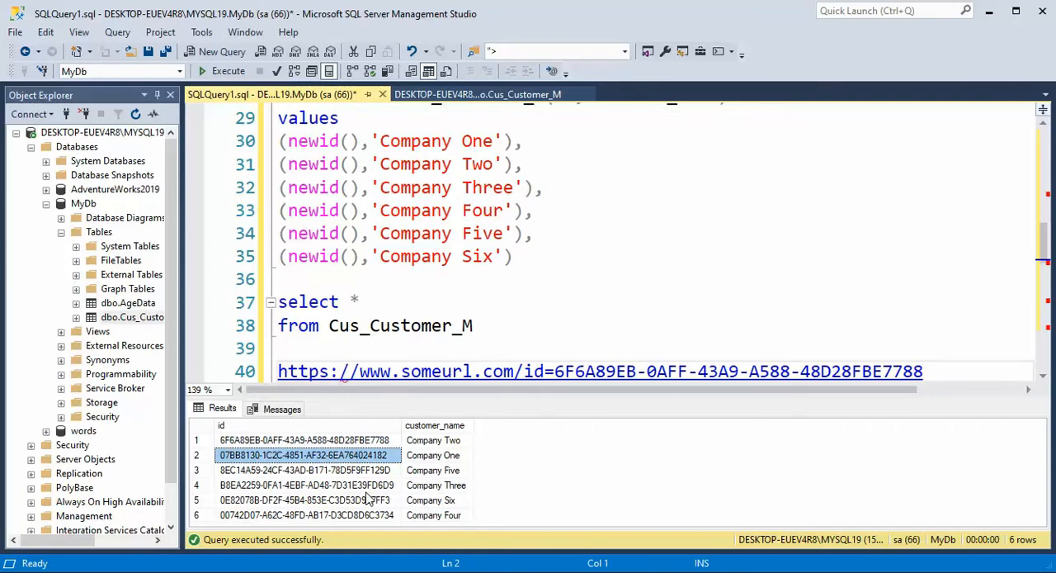
mouse_move(498, 453)
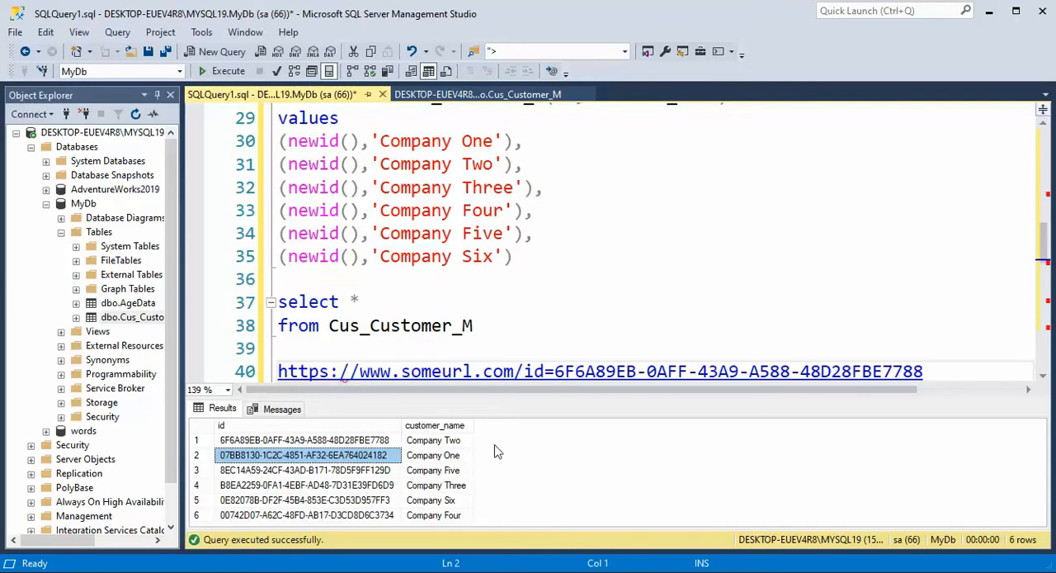
mouse_move(542, 370)
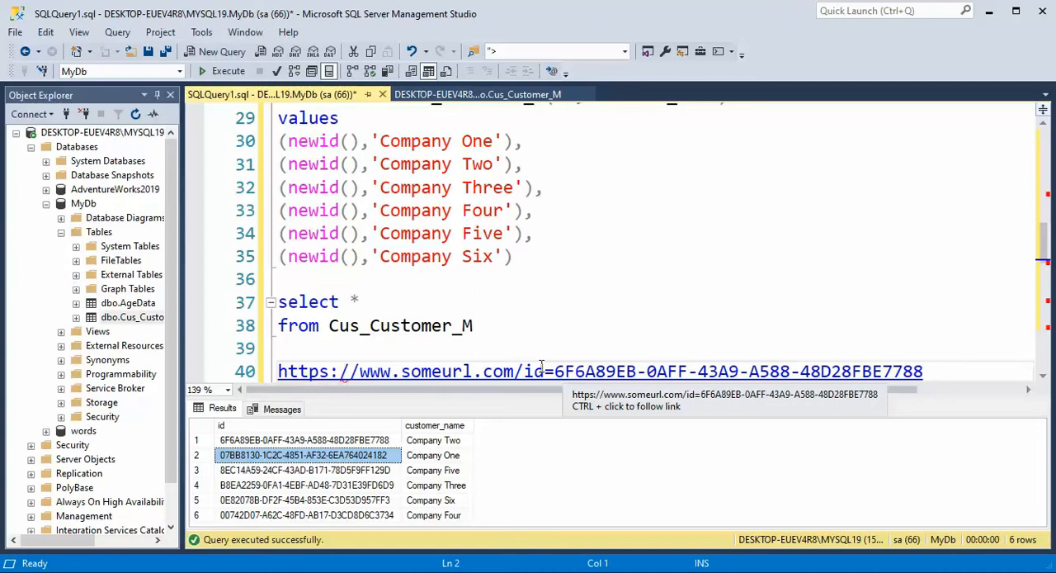
mouse_move(576, 366)
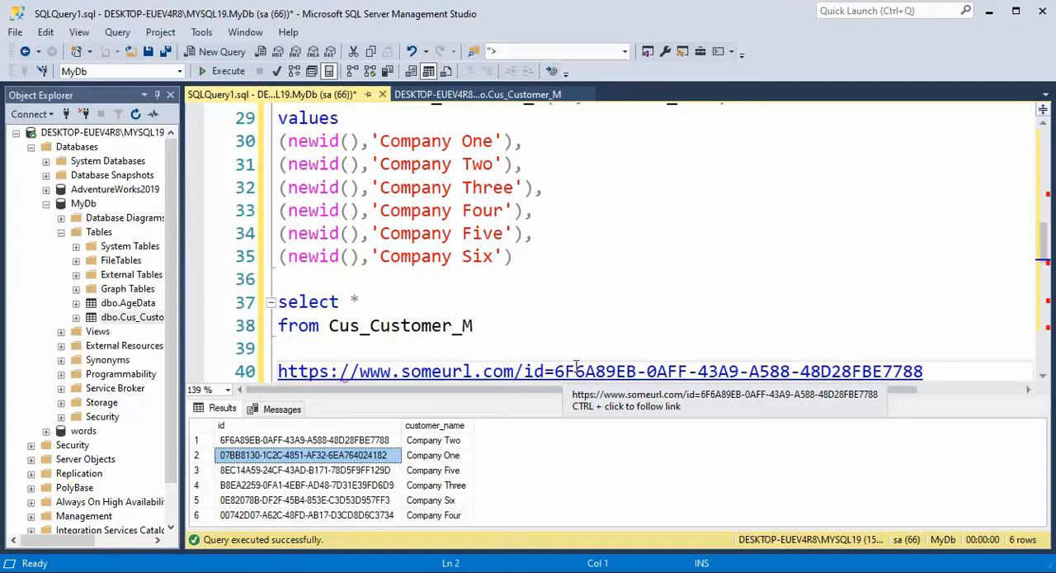
mouse_move(564, 329)
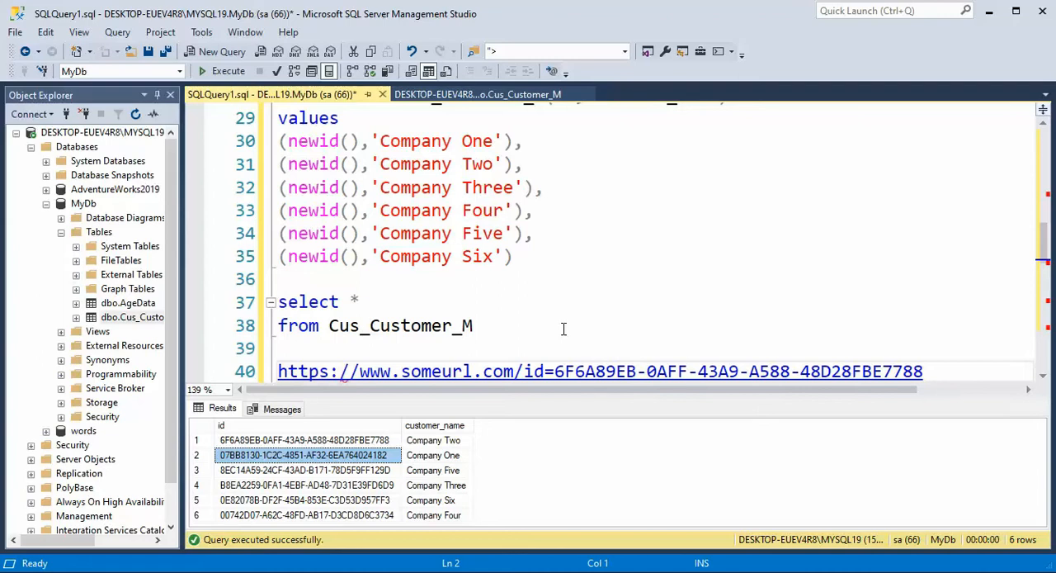
left_click(357, 300)
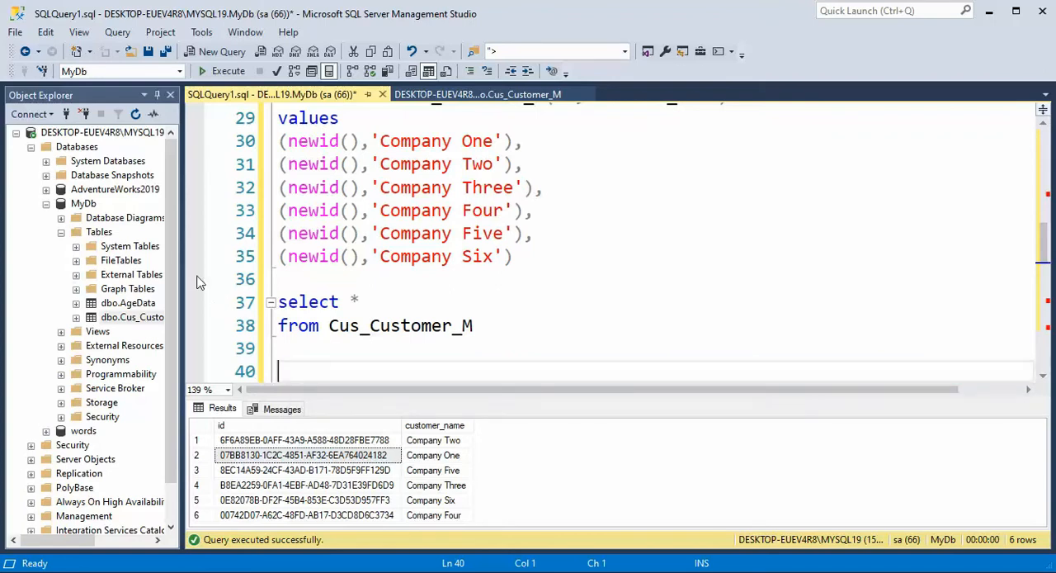
In the Cus_Customer_M designer, set the id column's Default Value to newid() and save
left_click(75, 317)
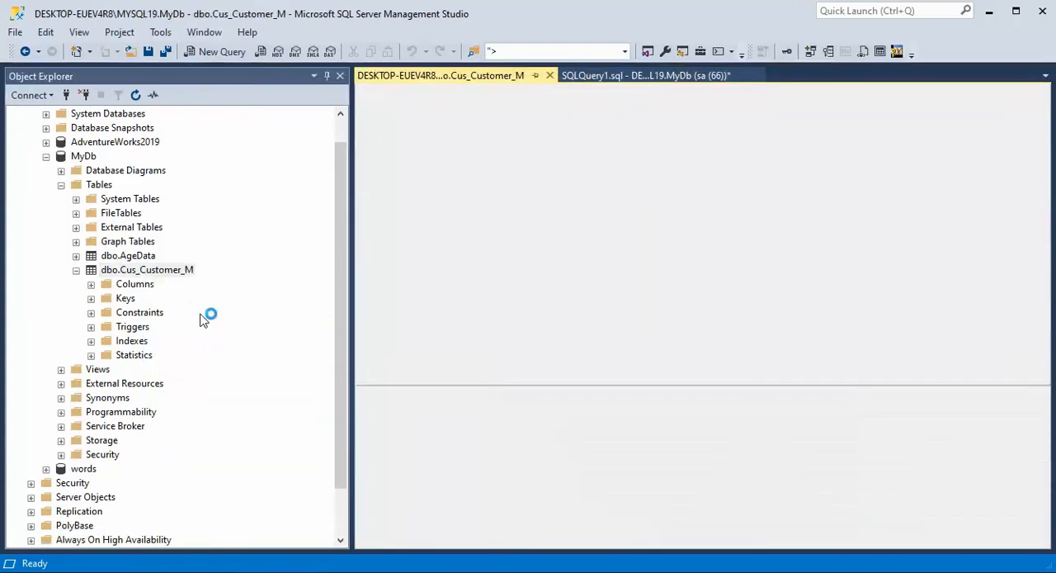
double_click(147, 269)
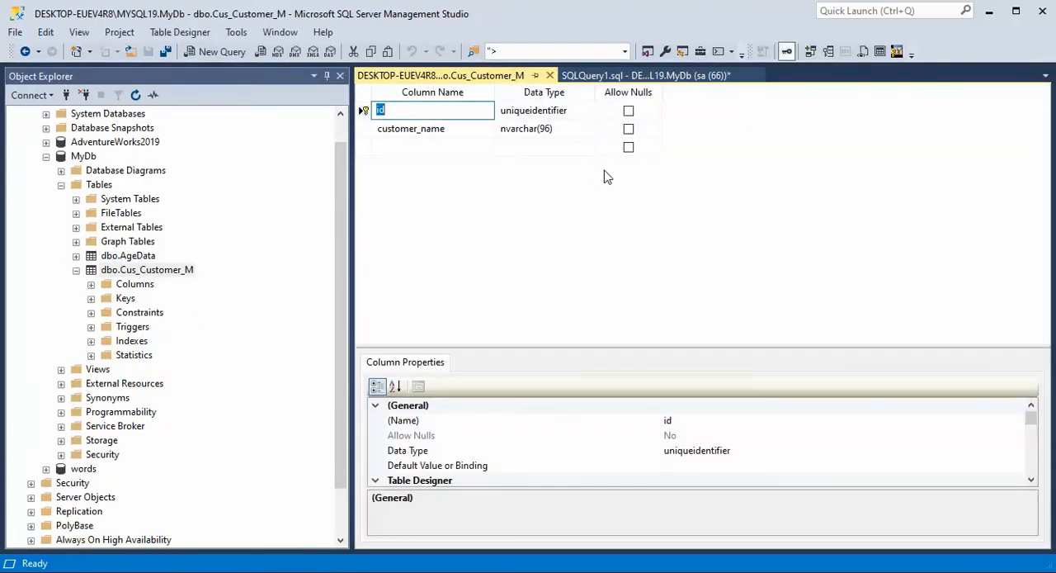
mouse_move(584, 214)
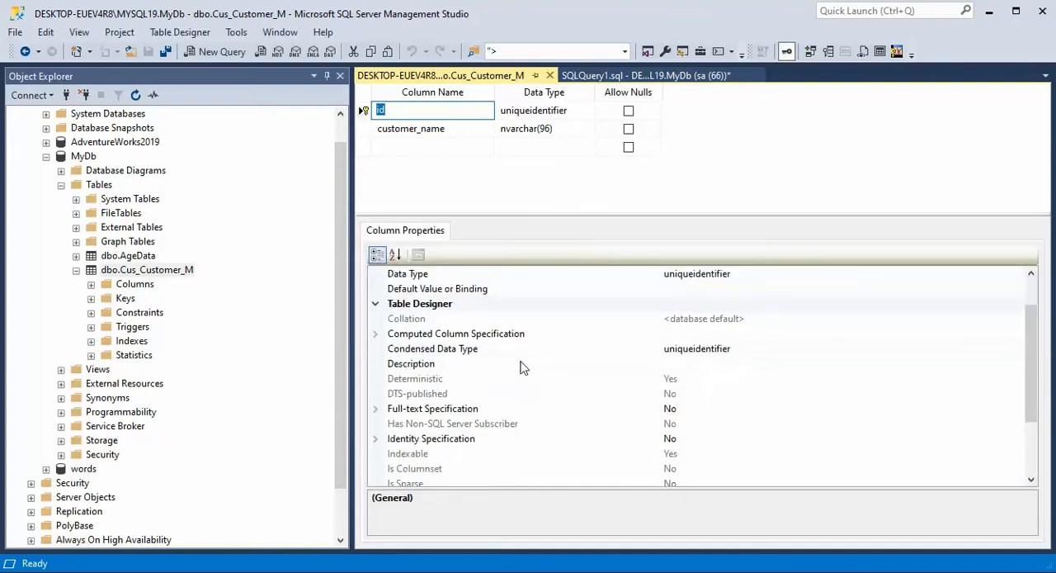
scroll("up", 3)
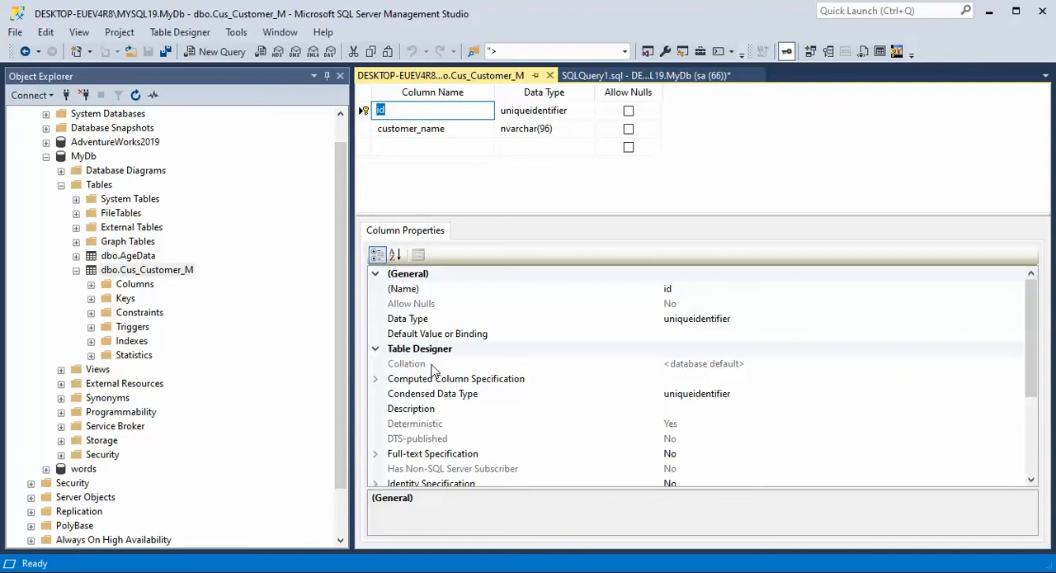
mouse_move(682, 345)
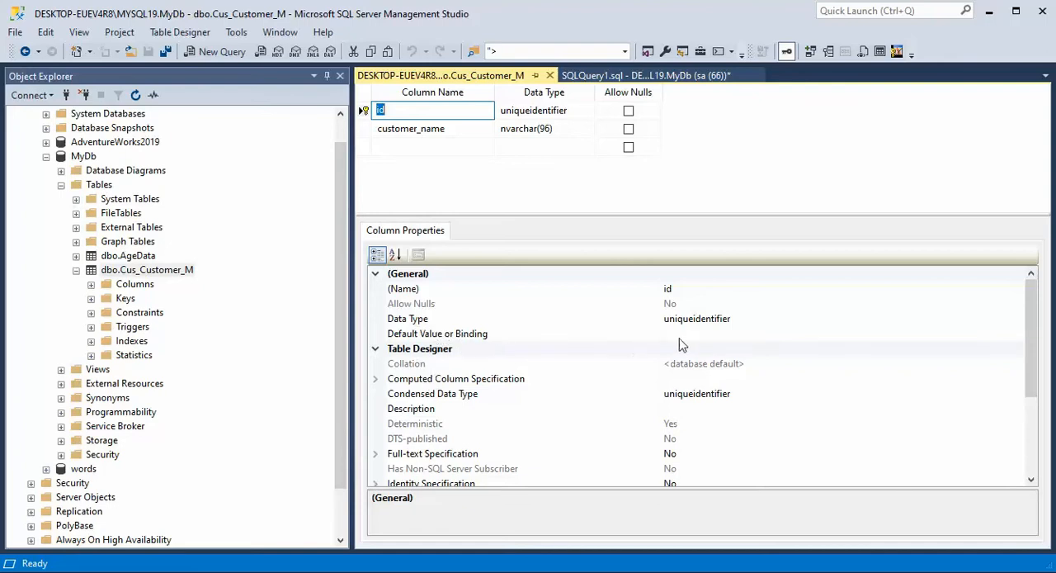
left_click(522, 334)
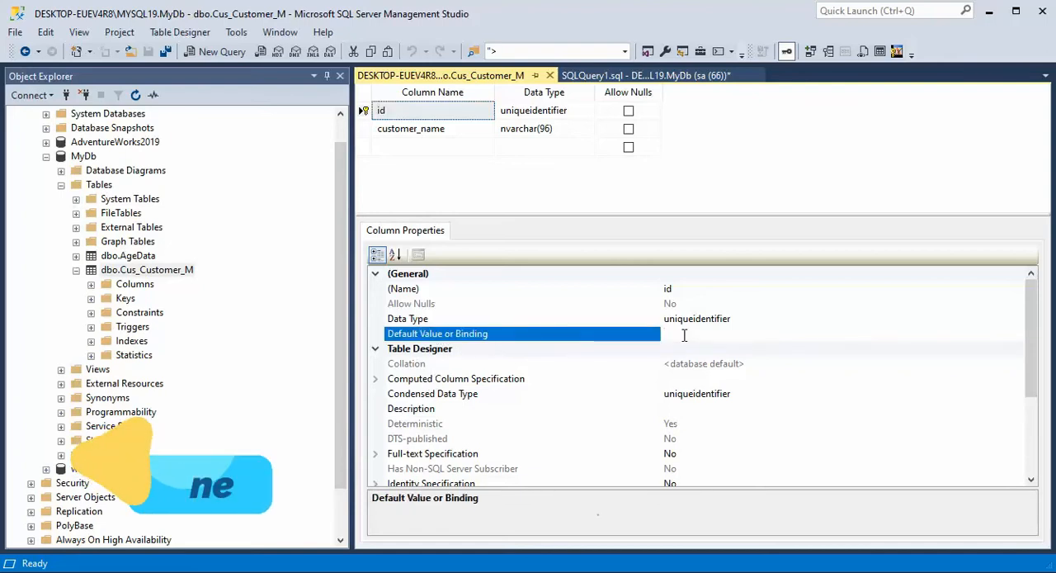
type("newid()")
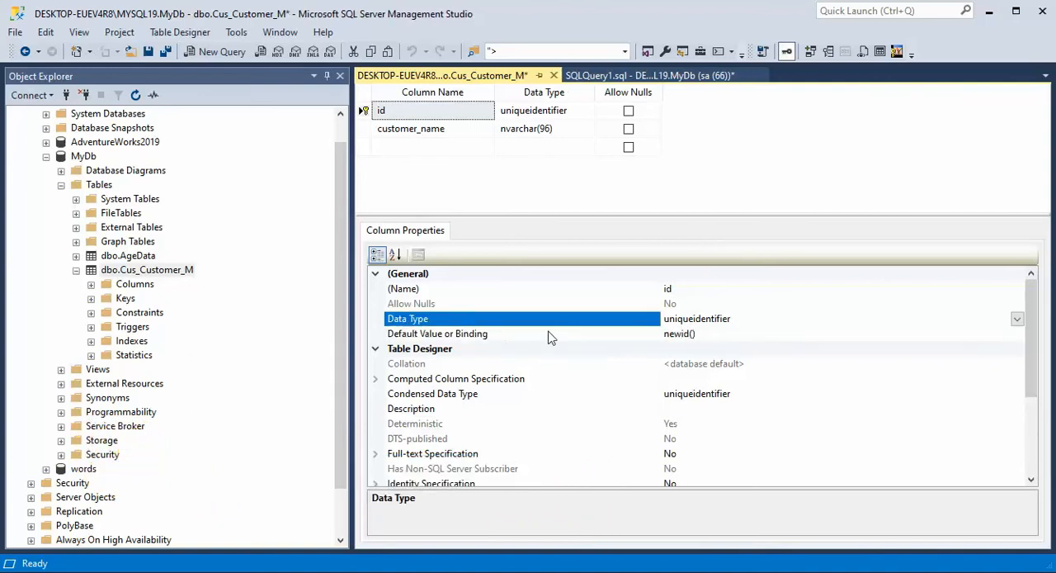
mouse_move(581, 347)
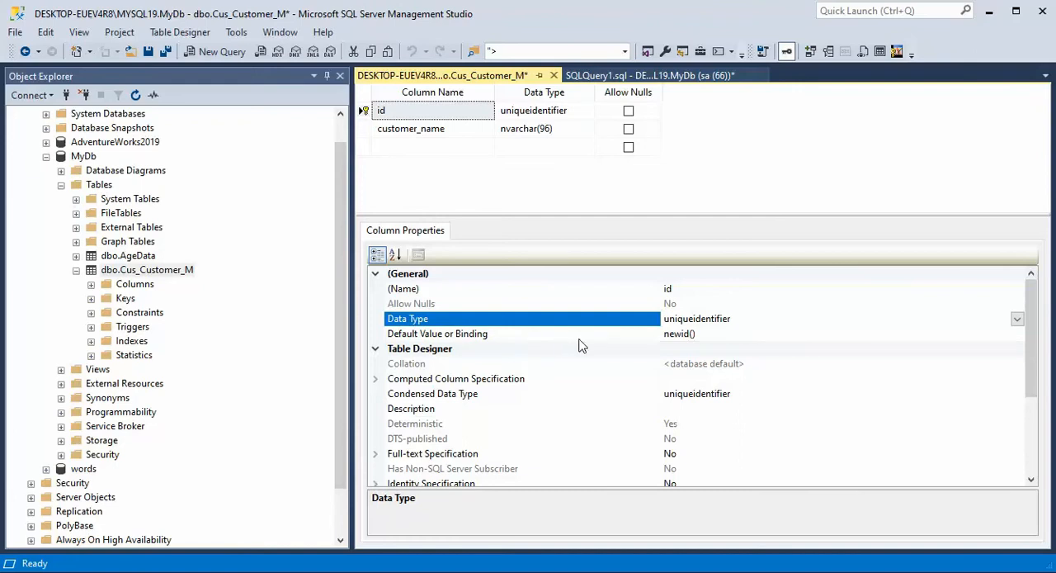
mouse_move(706, 345)
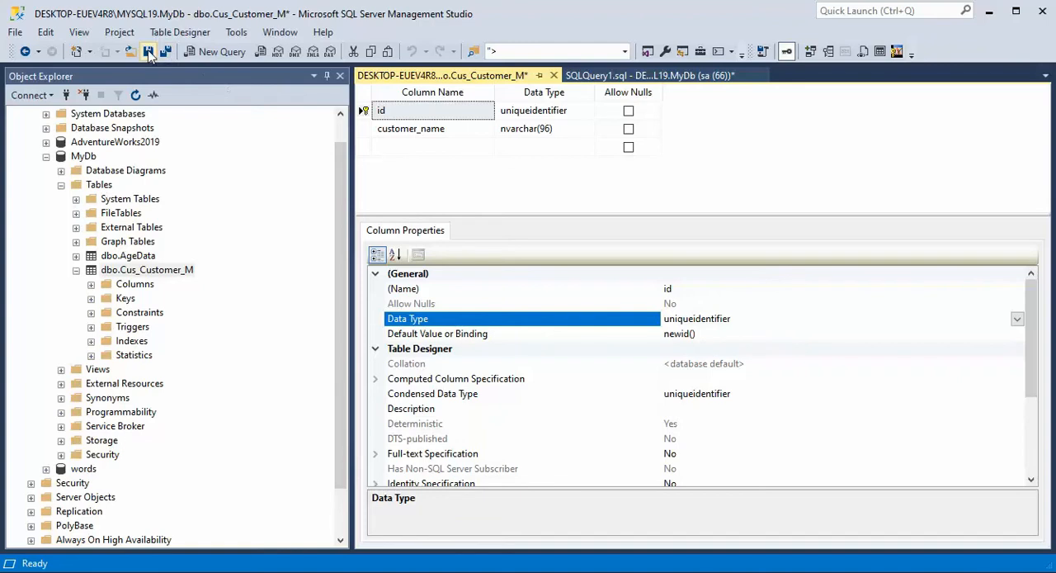
left_click(149, 51)
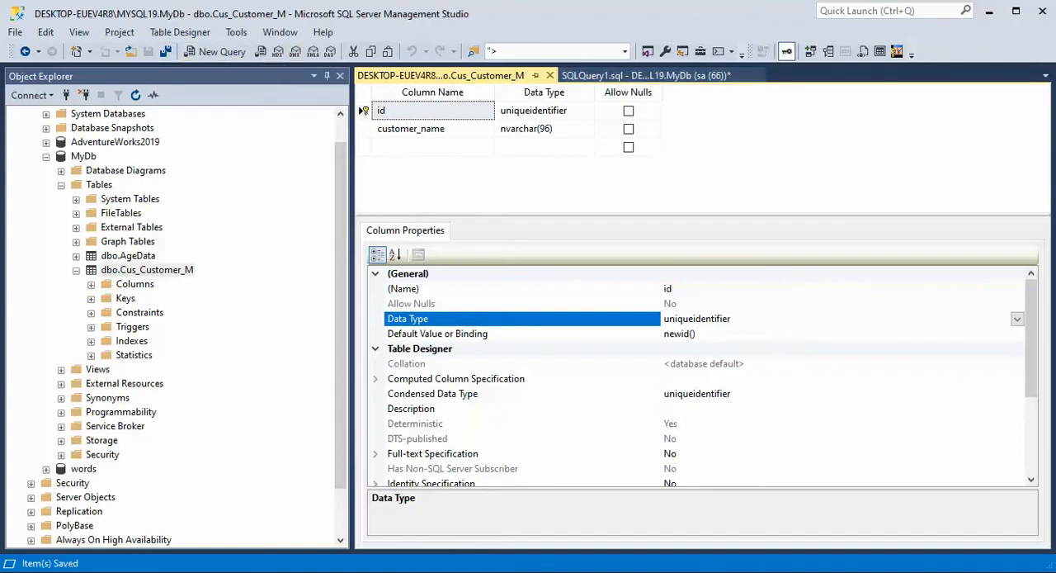
mouse_move(423, 354)
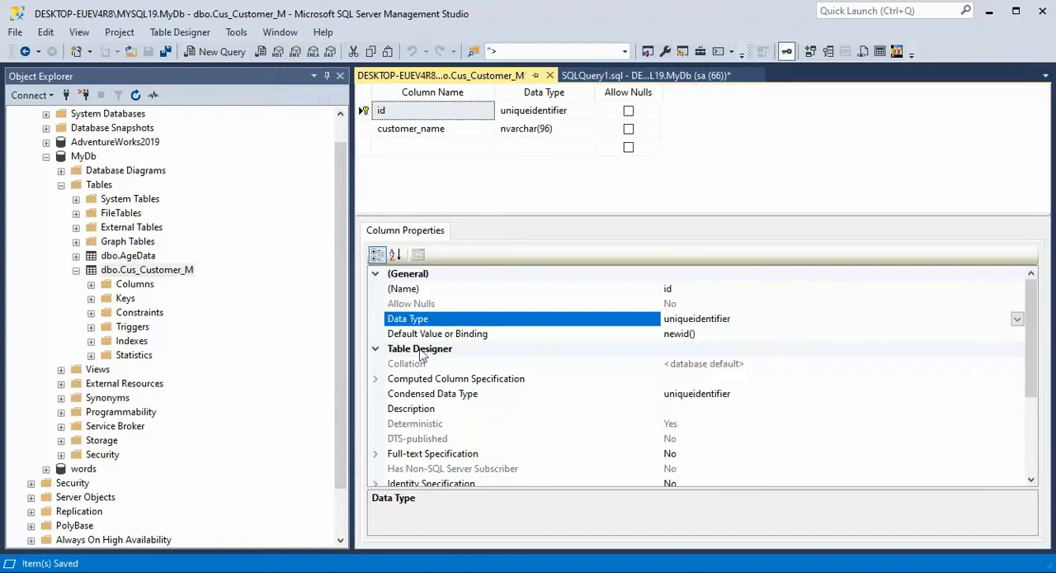
Back in SQLQuery1, run the name-only insert of Company Seven through Company Eleven
left_click(647, 76)
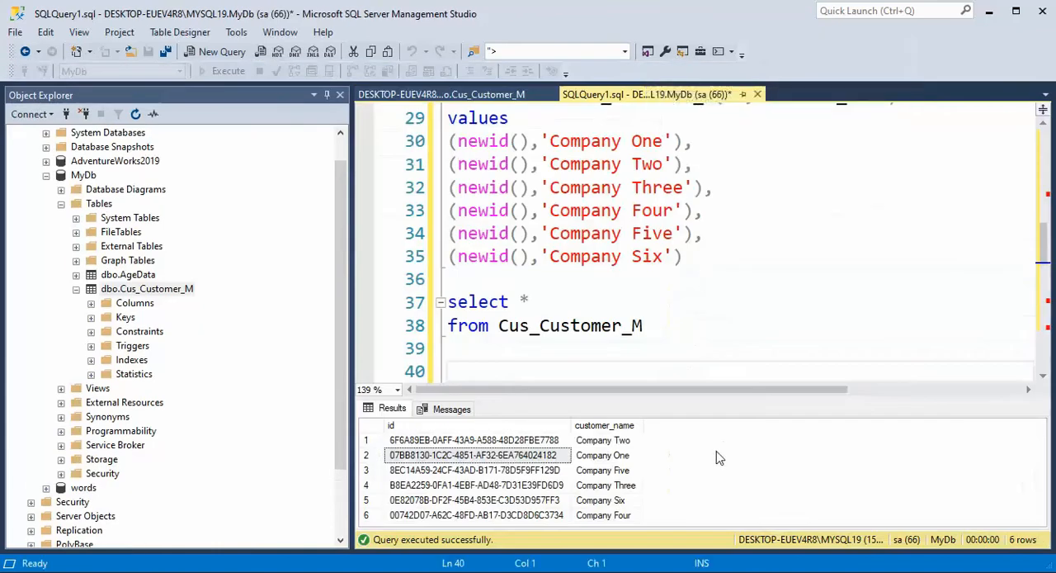
scroll("down", 3)
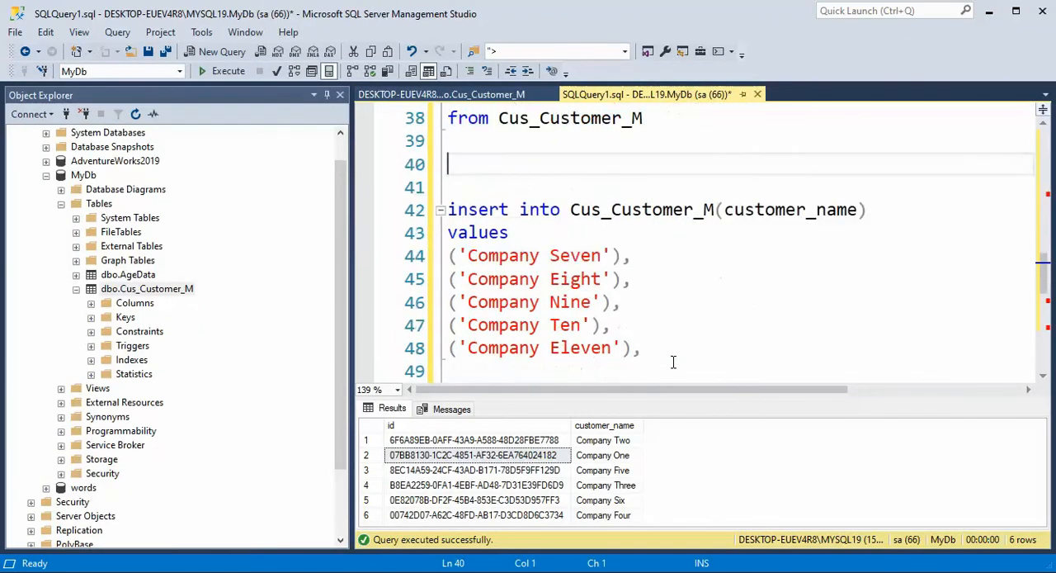
mouse_move(752, 211)
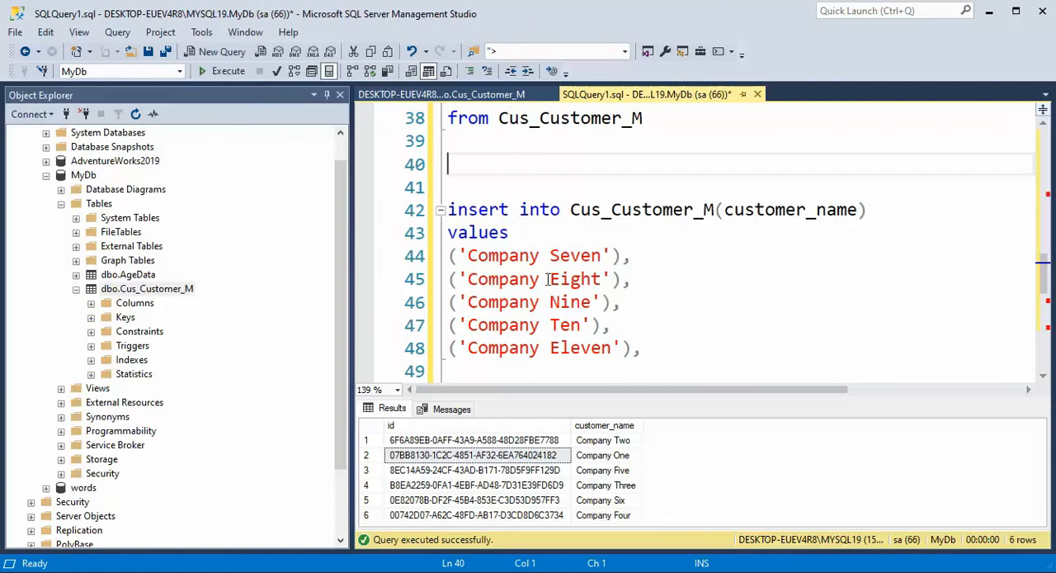
mouse_move(628, 284)
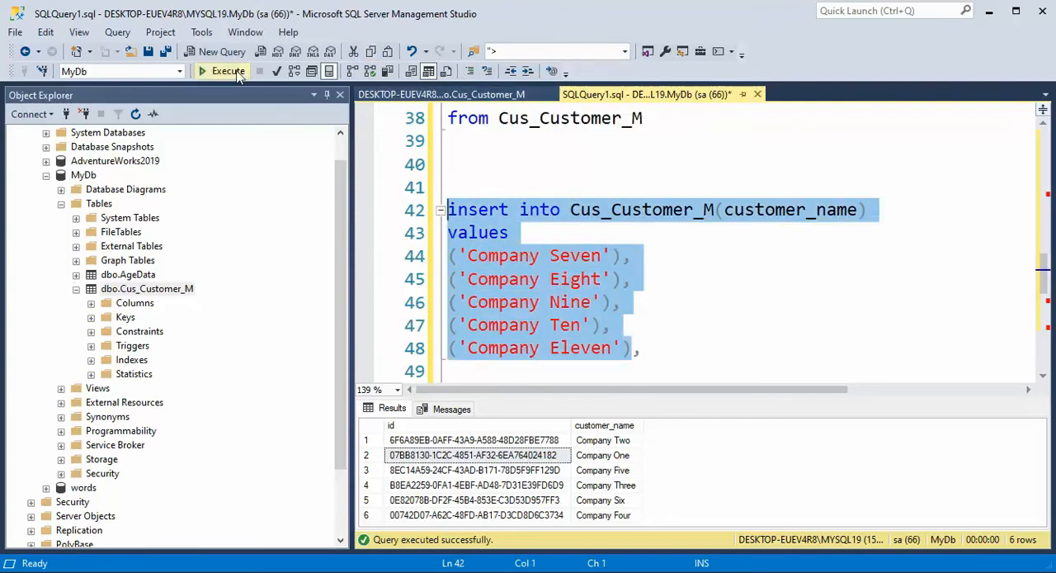
left_click(221, 71)
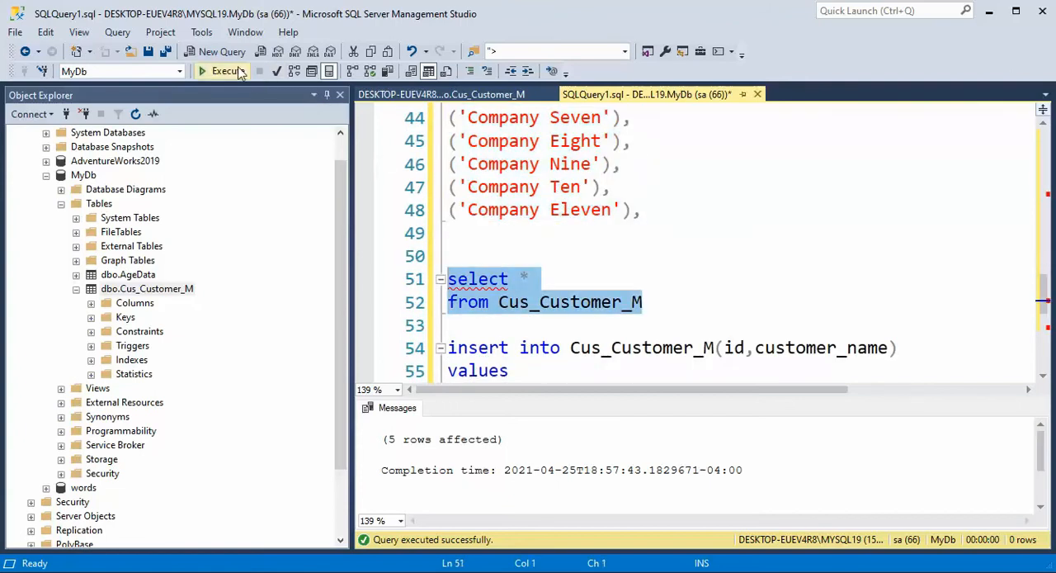
List the customers, insert Company Twelve with an explicit newid() id, and list the table again
left_click(221, 70)
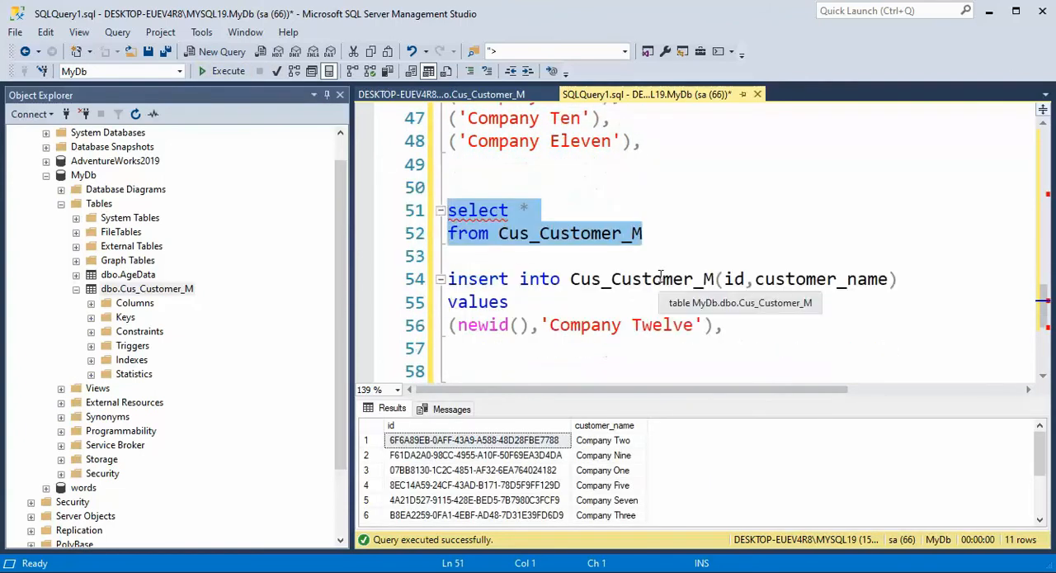
mouse_move(502, 266)
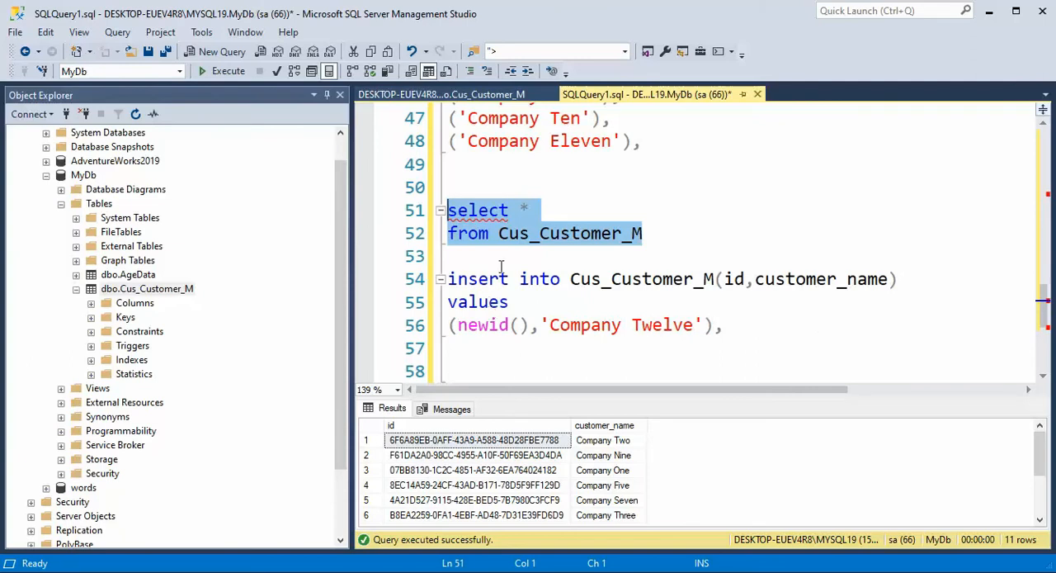
mouse_move(482, 330)
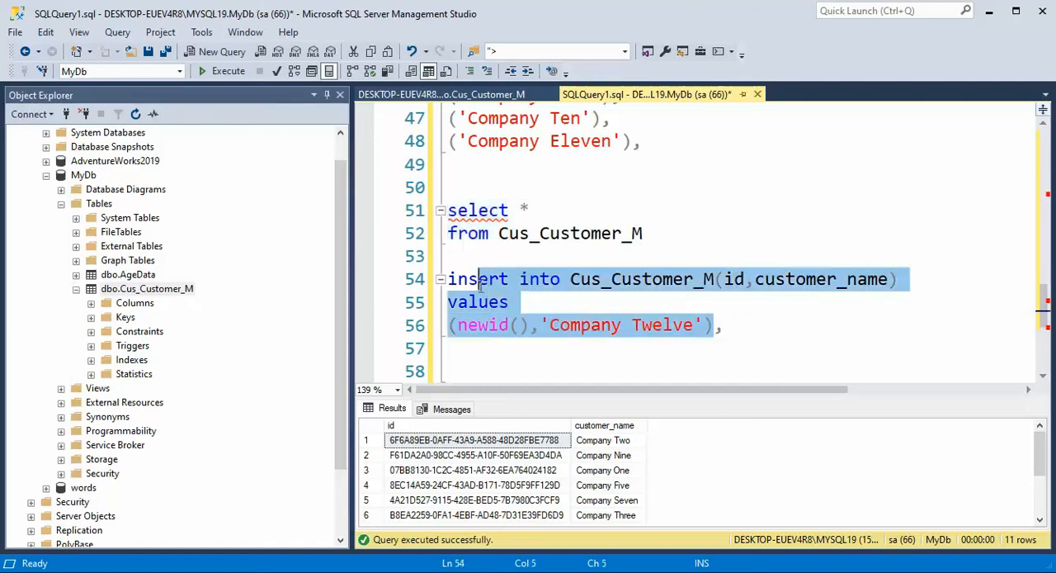
mouse_move(228, 78)
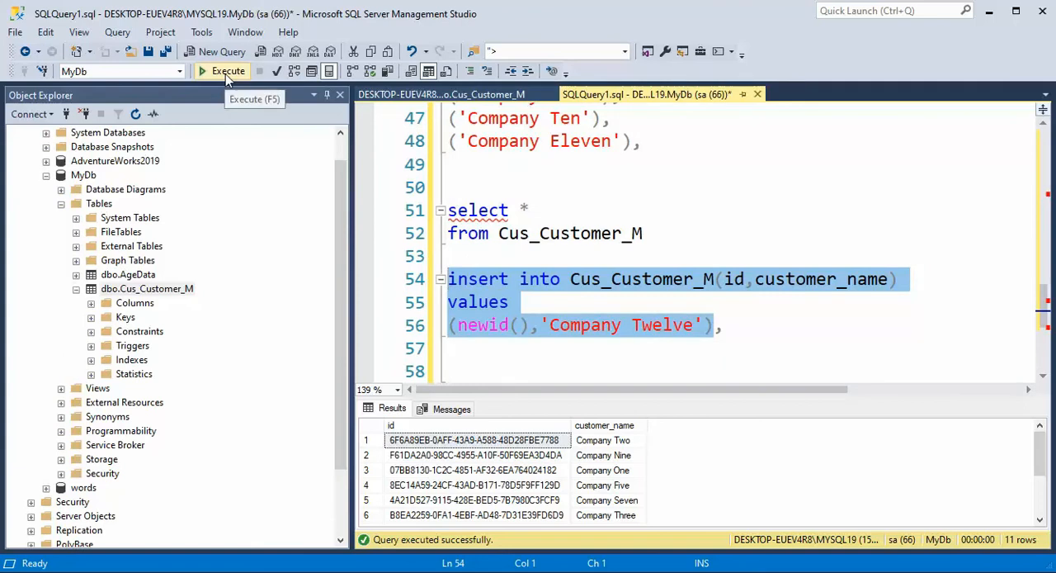
left_click(221, 71)
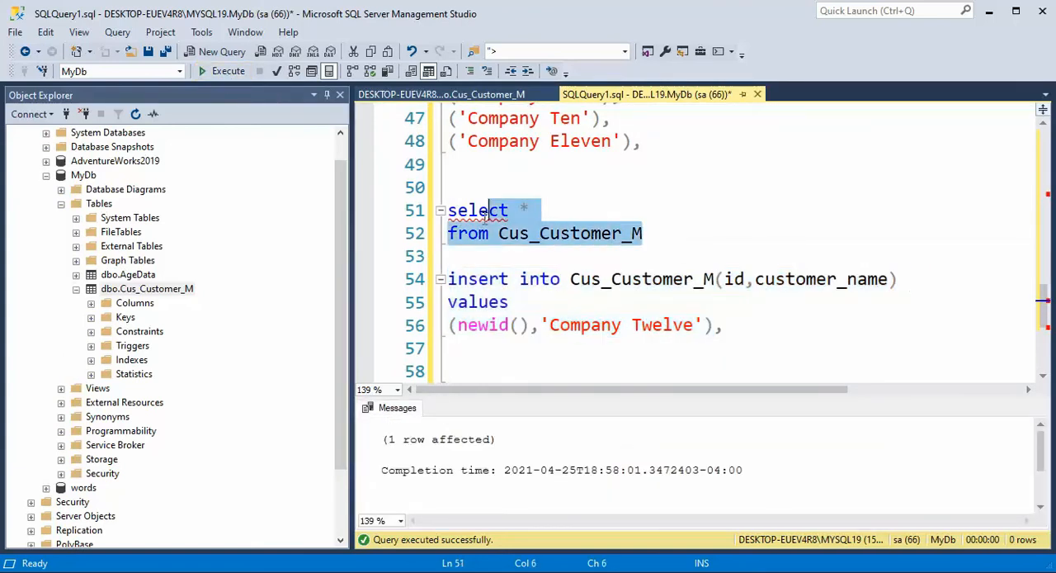
left_click(228, 70)
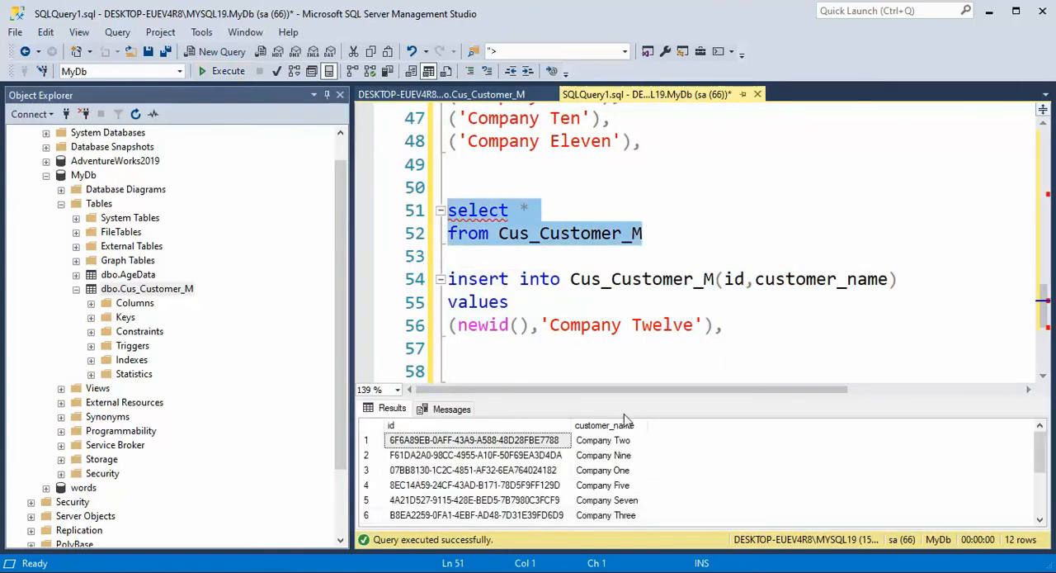
mouse_move(636, 400)
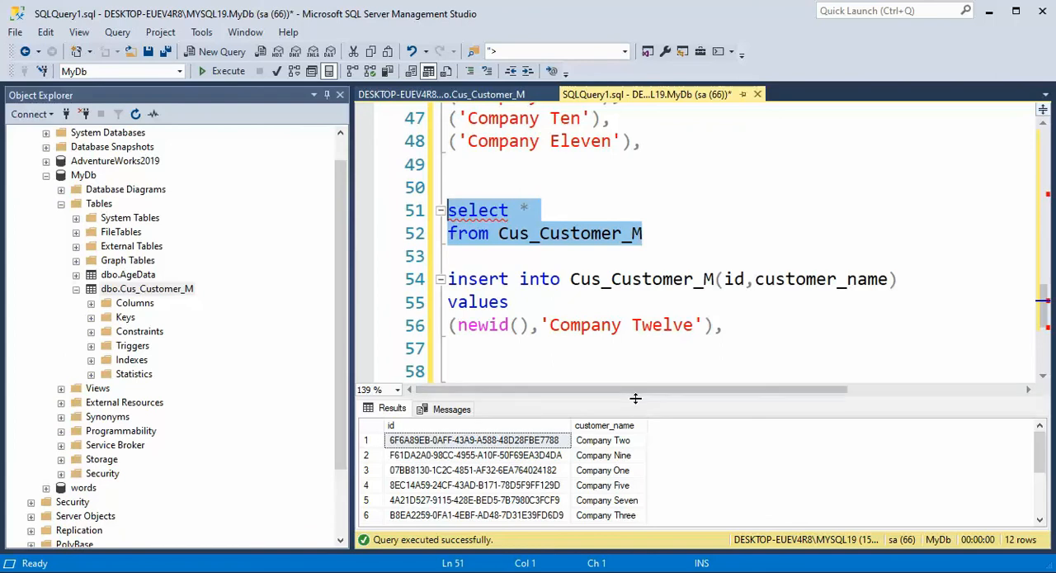
Enlarge the results grid so all twelve rows, Company One through Twelve, are visible
left_click_drag(635, 400, 635, 181)
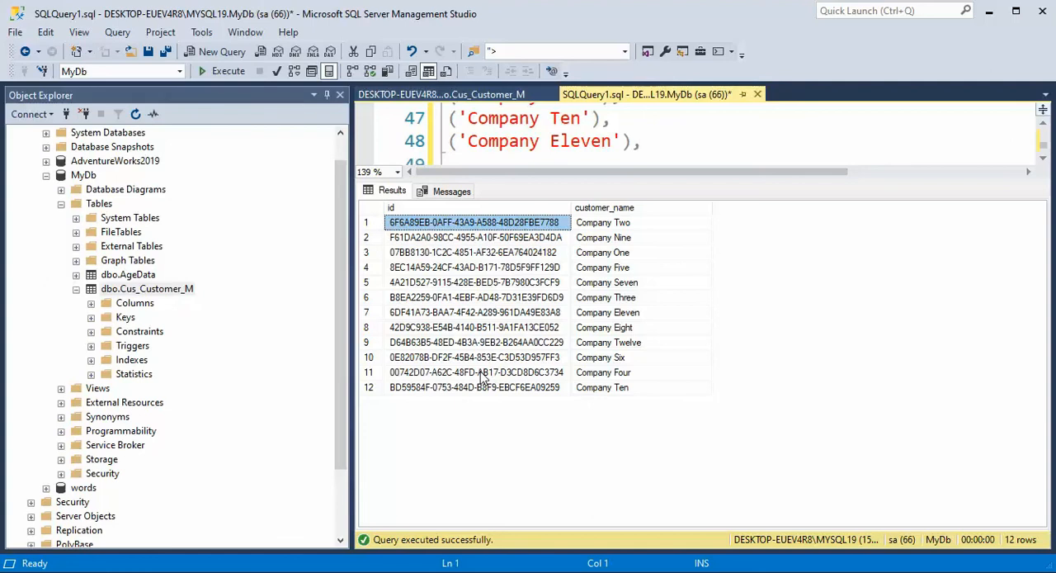
mouse_move(404, 229)
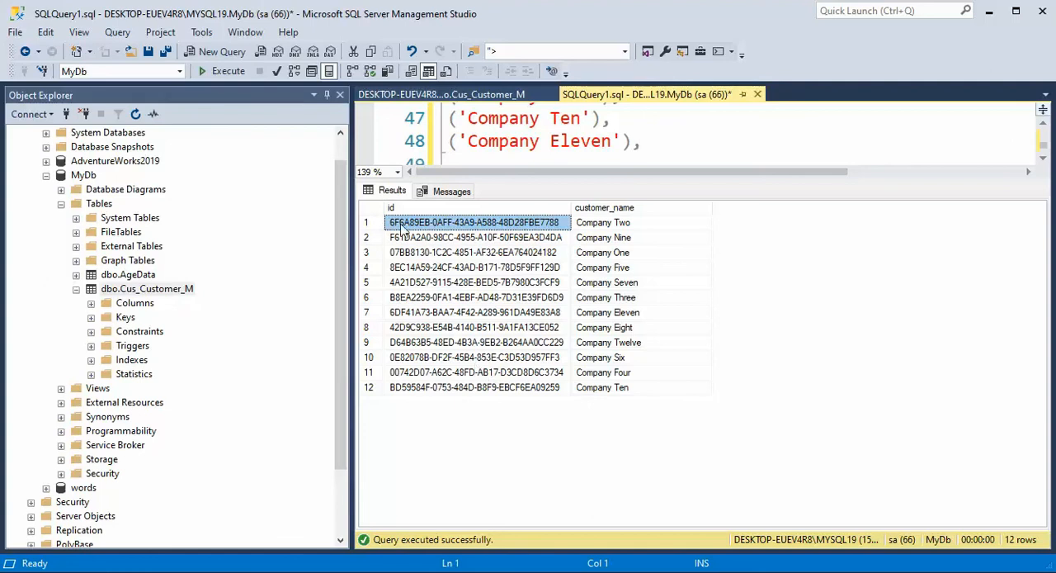